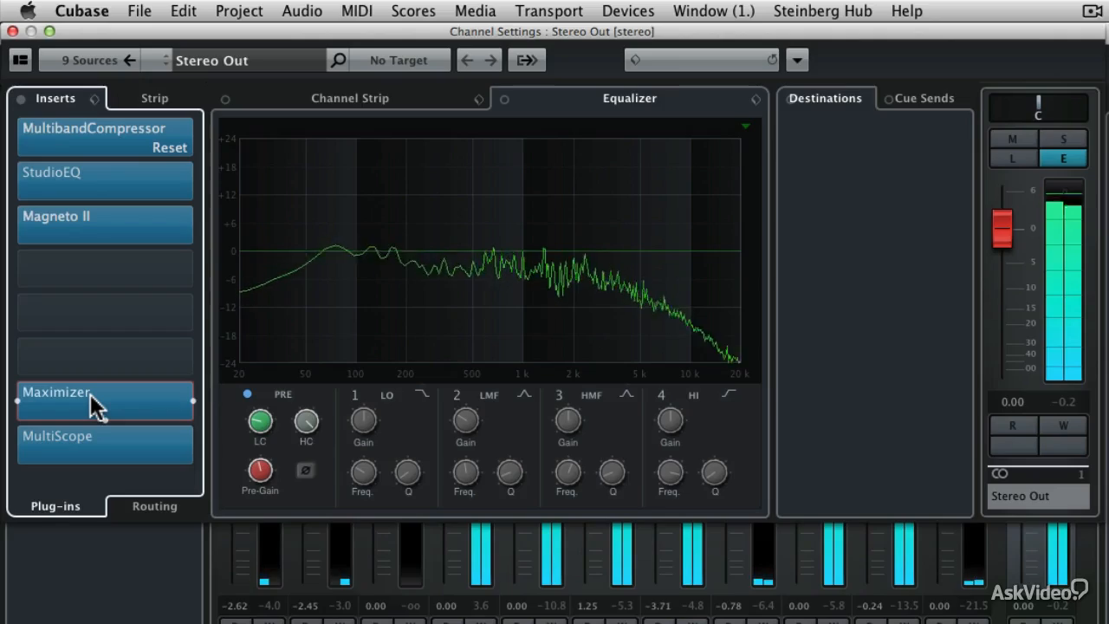
Step: Open the MultibandCompressor editor from the Stereo Out inserts to see its four bands
double_click(95, 135)
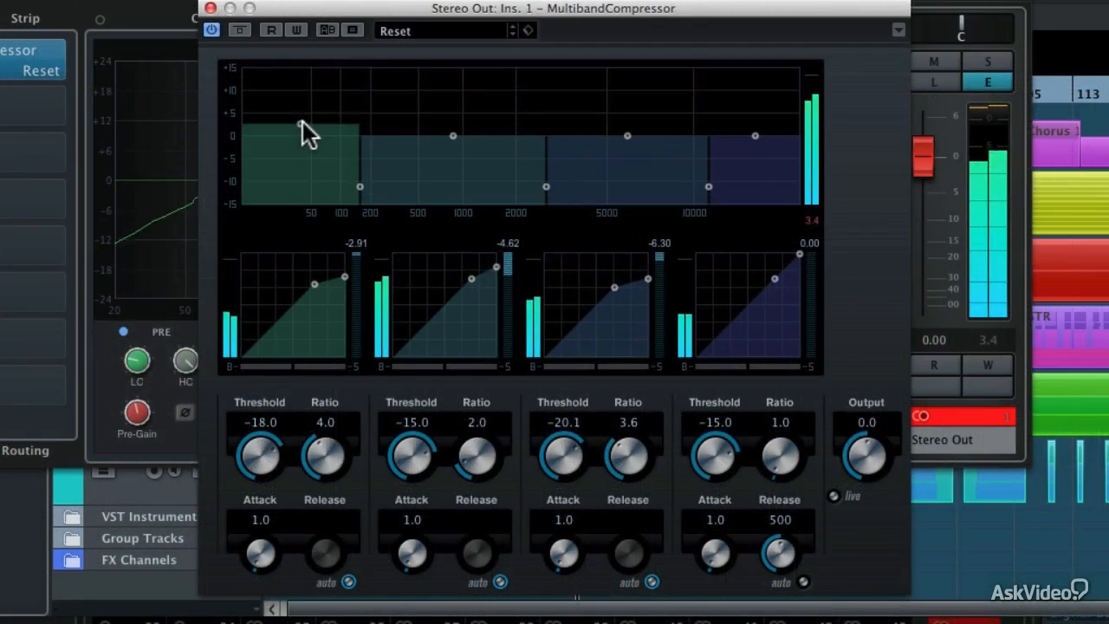
left_click_drag(301, 125, 300, 110)
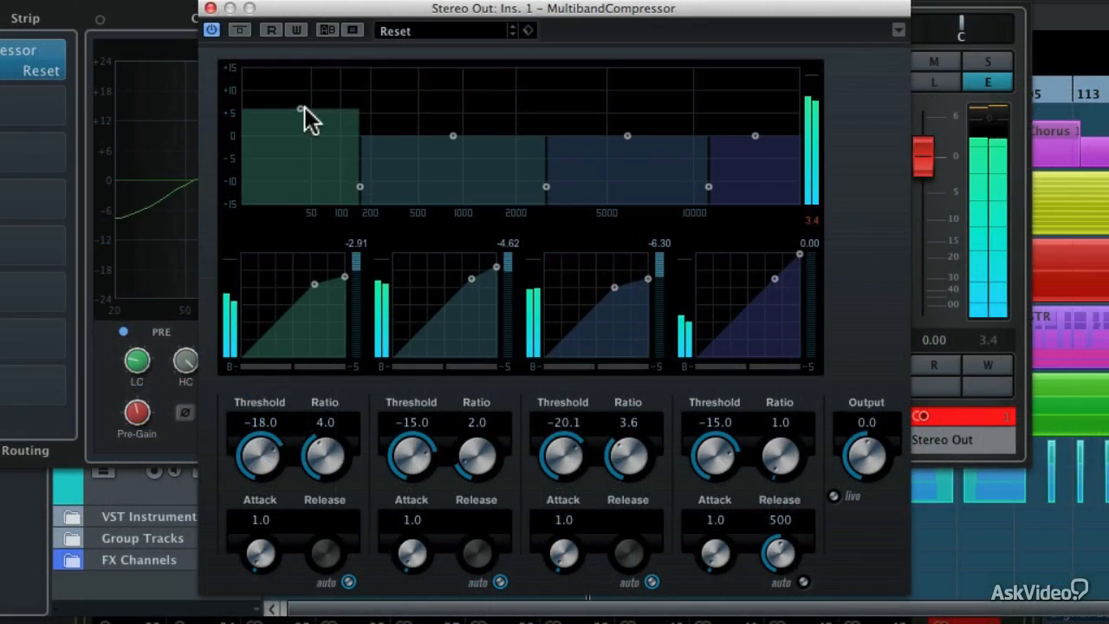